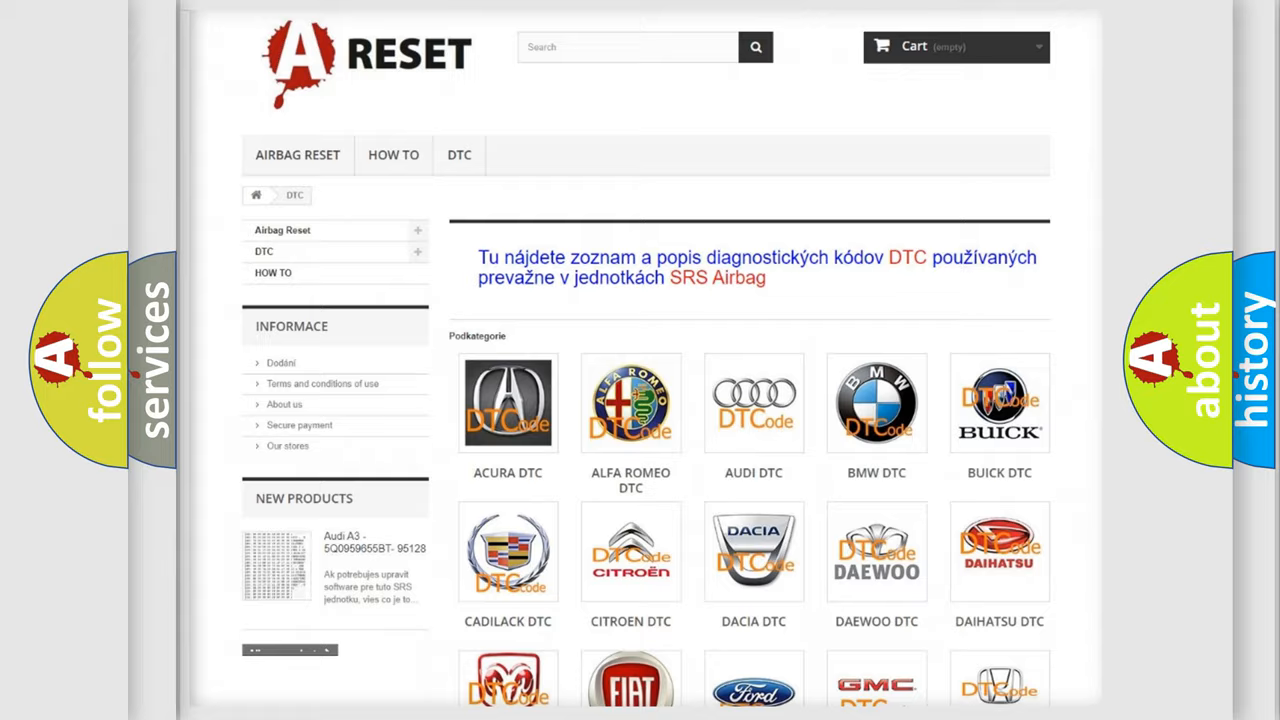
Open the FIAT DTC code list and browse to the B1 codes section
scroll("down", 3)
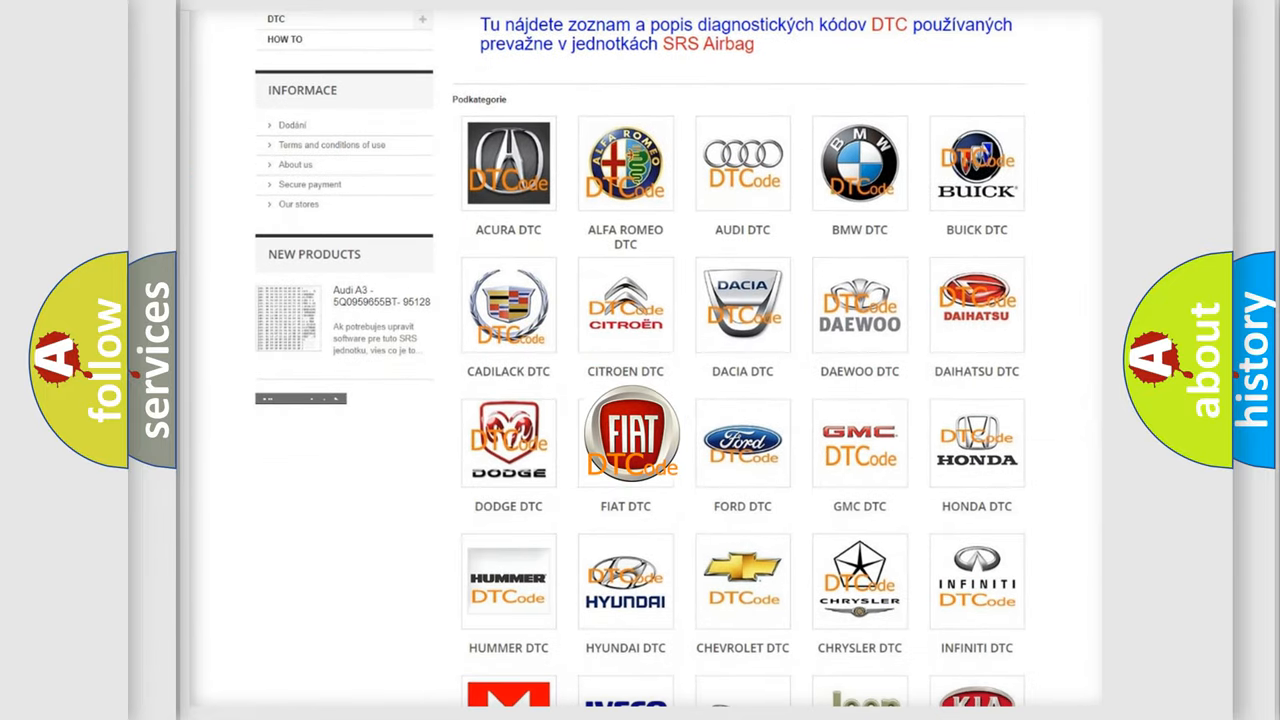
left_click(624, 436)
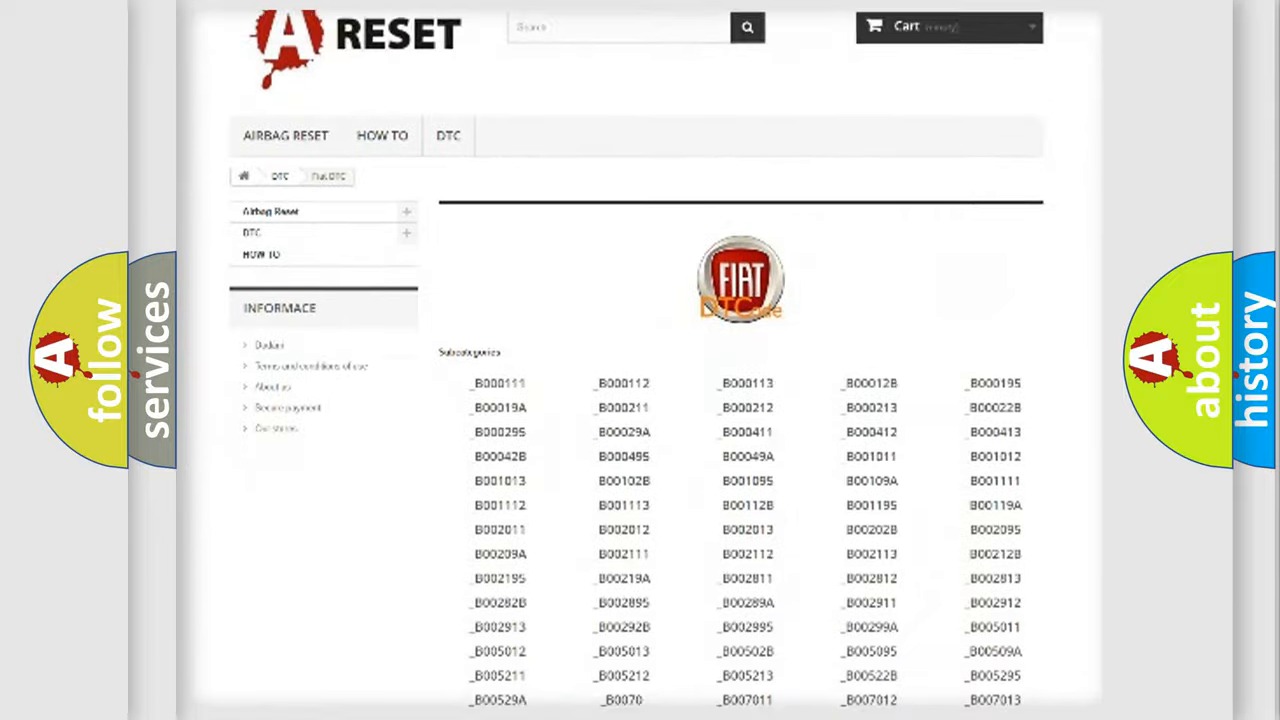
scroll("down", 3)
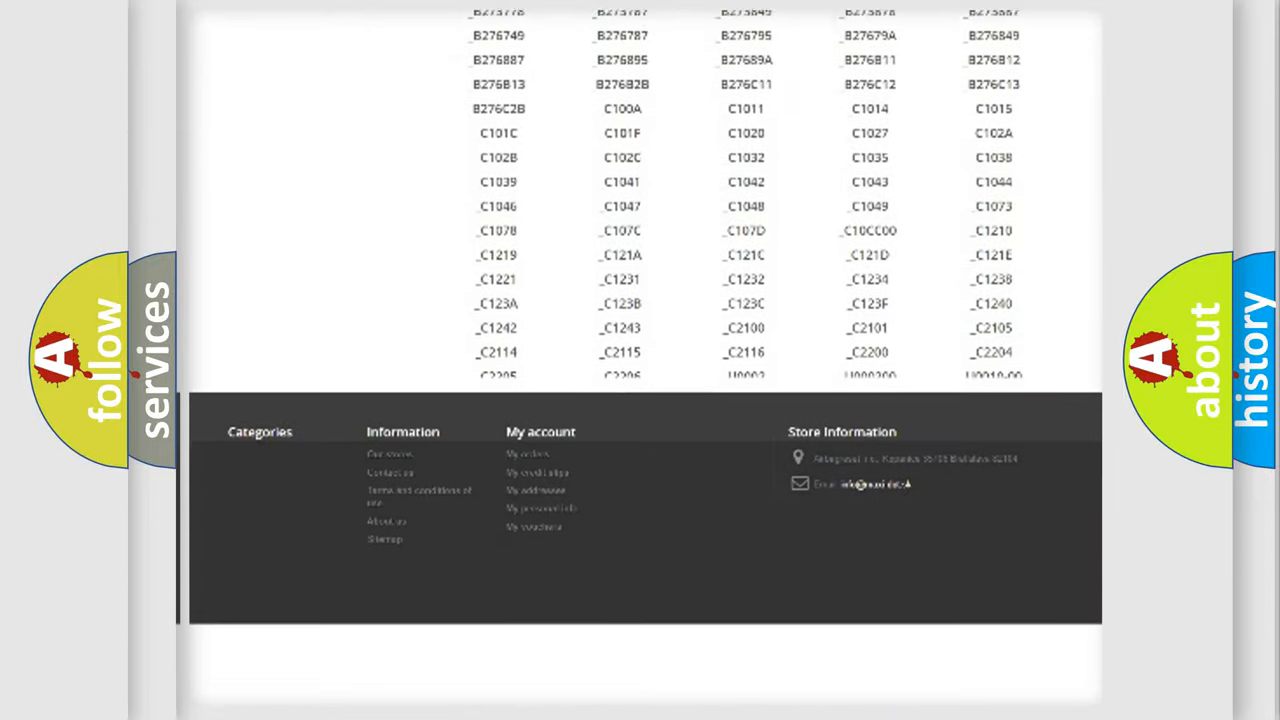
scroll("up", 3)
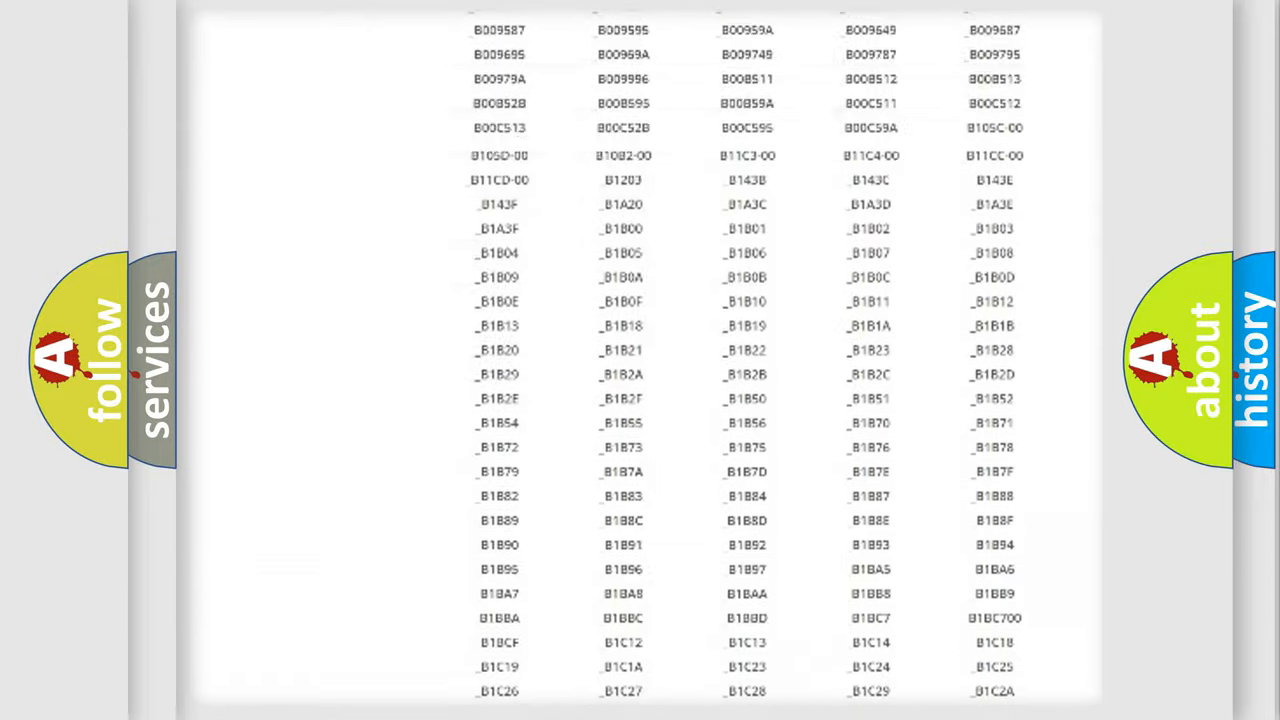
scroll("up", 3)
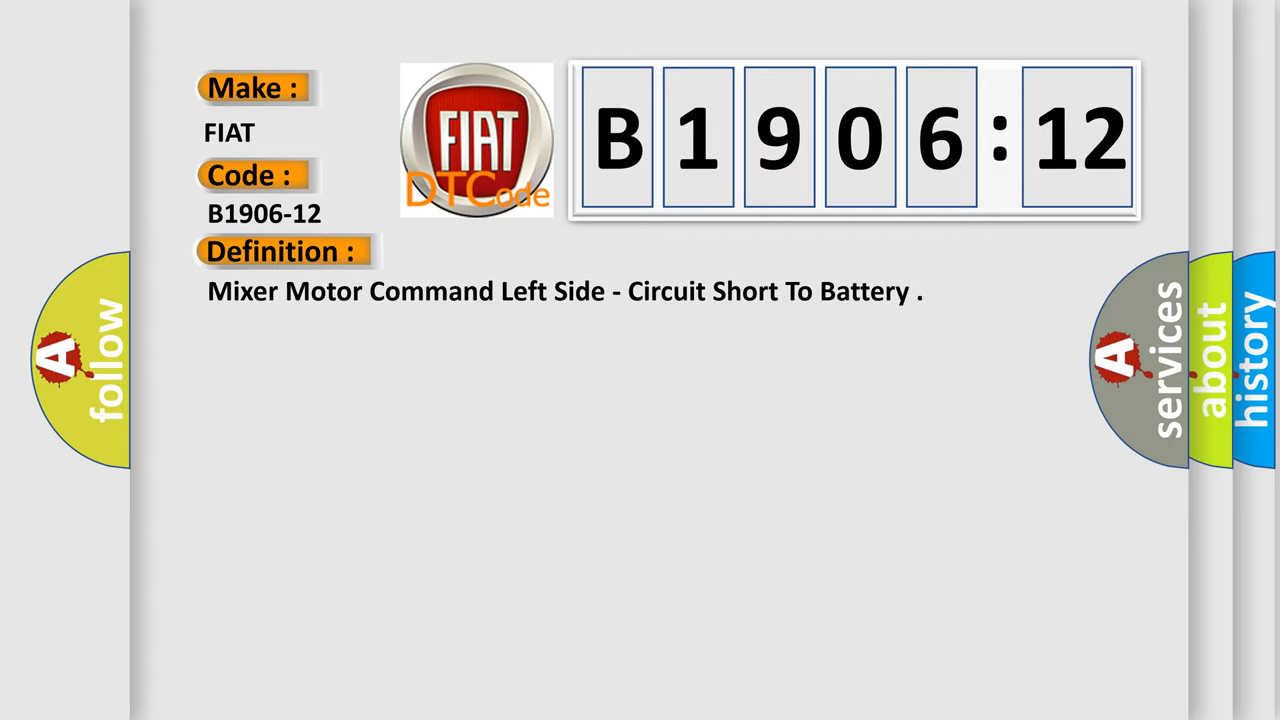
Reveal the B1906-12 description listing blend door circuit faults and the short-to-battery explanation
left_click(520, 252)
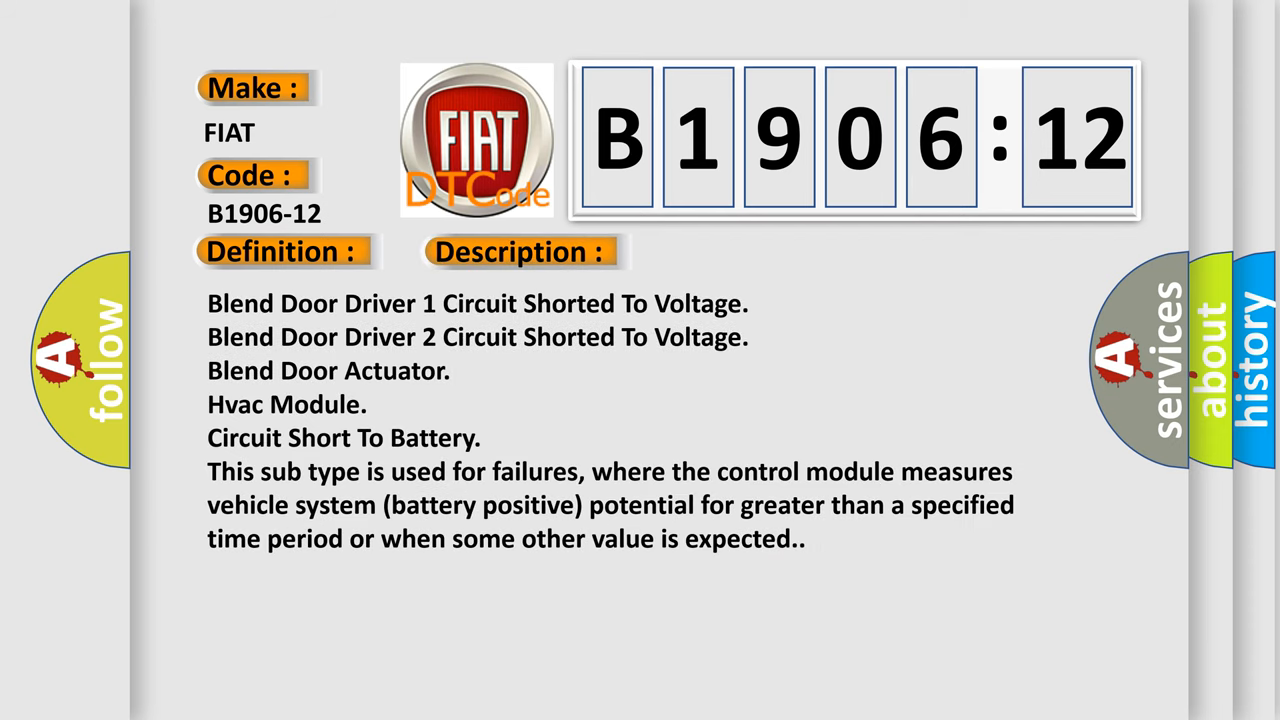